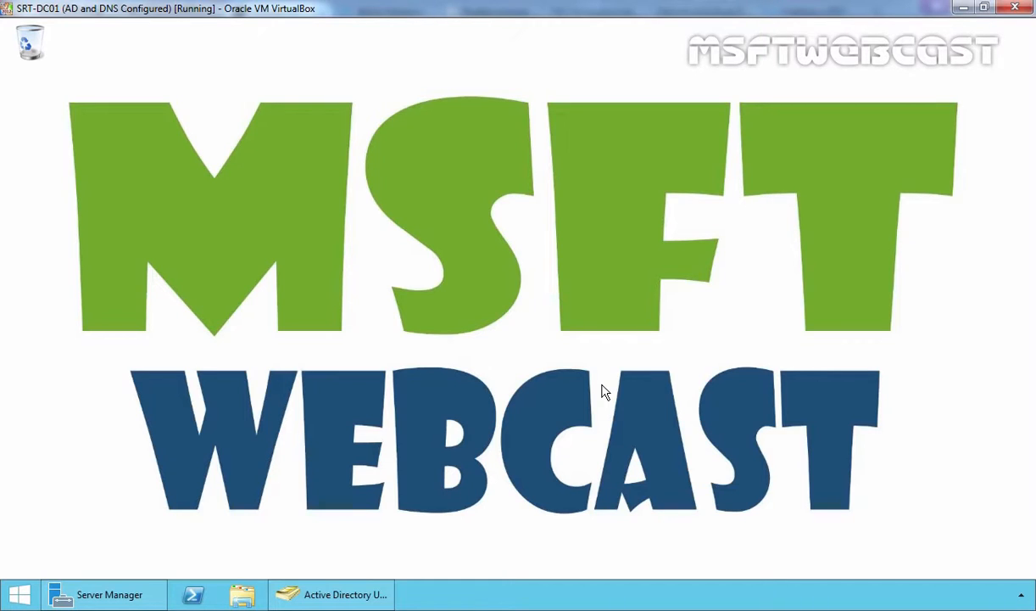
In Active Directory, view the SRT-CLI02 computer account inside the MYLABClients OU.
{"action": "left_click", "coordinate": [331, 593]}
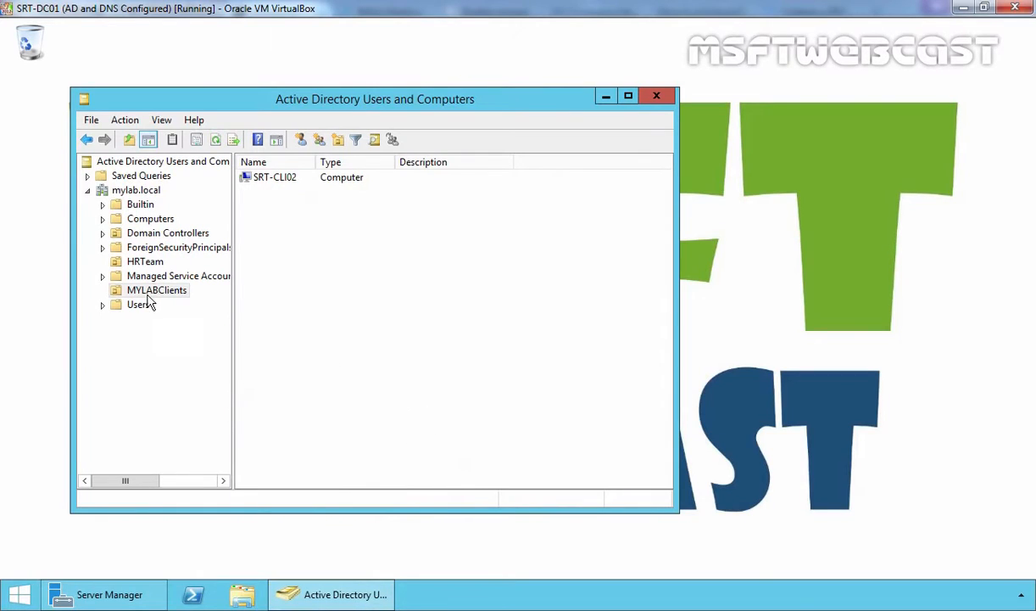
{"action": "left_click", "coordinate": [156, 290]}
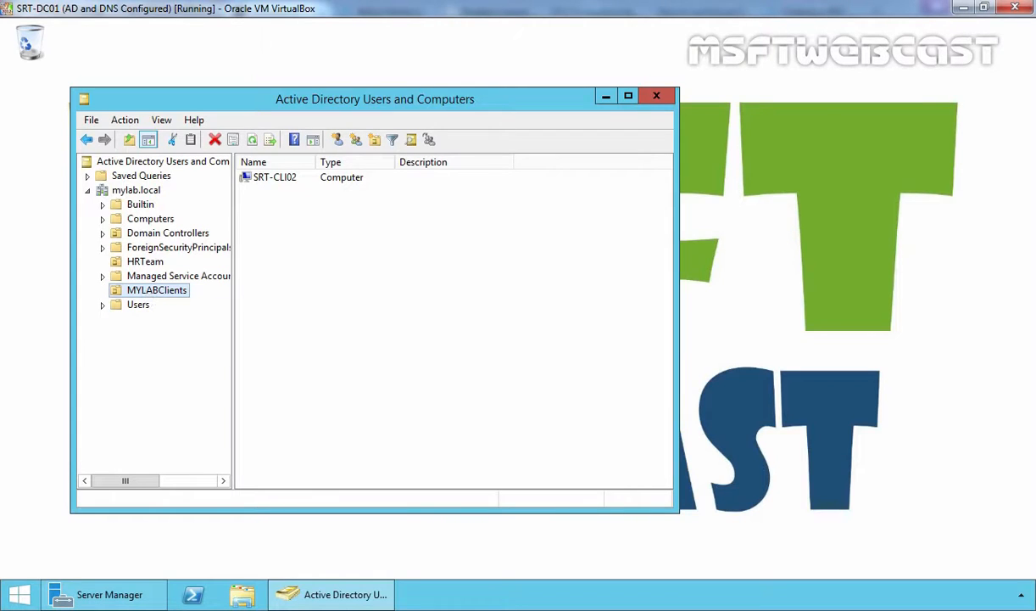
{"action": "left_click", "coordinate": [275, 176]}
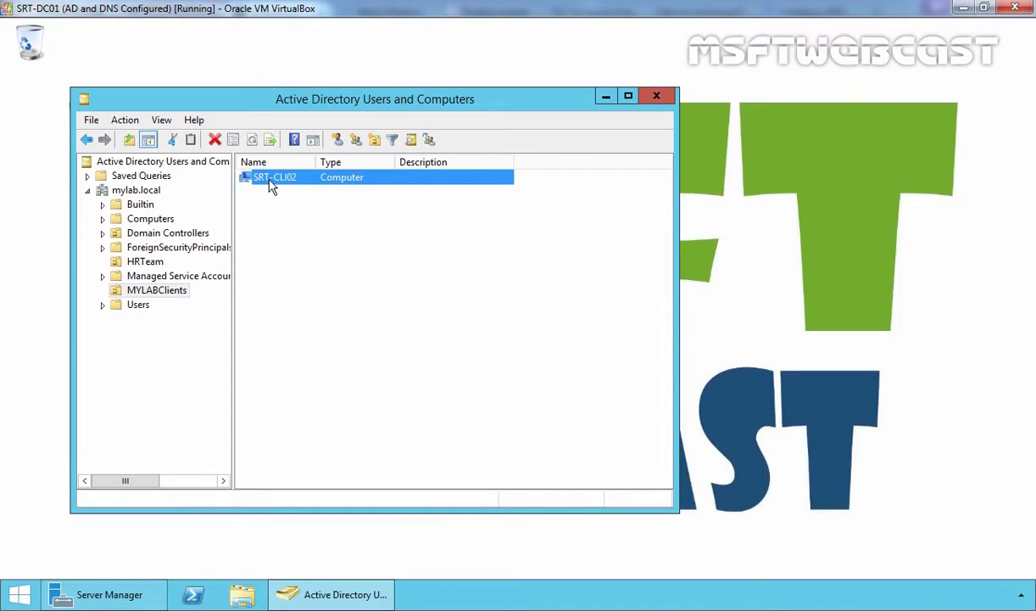
{"action": "left_click", "coordinate": [331, 593]}
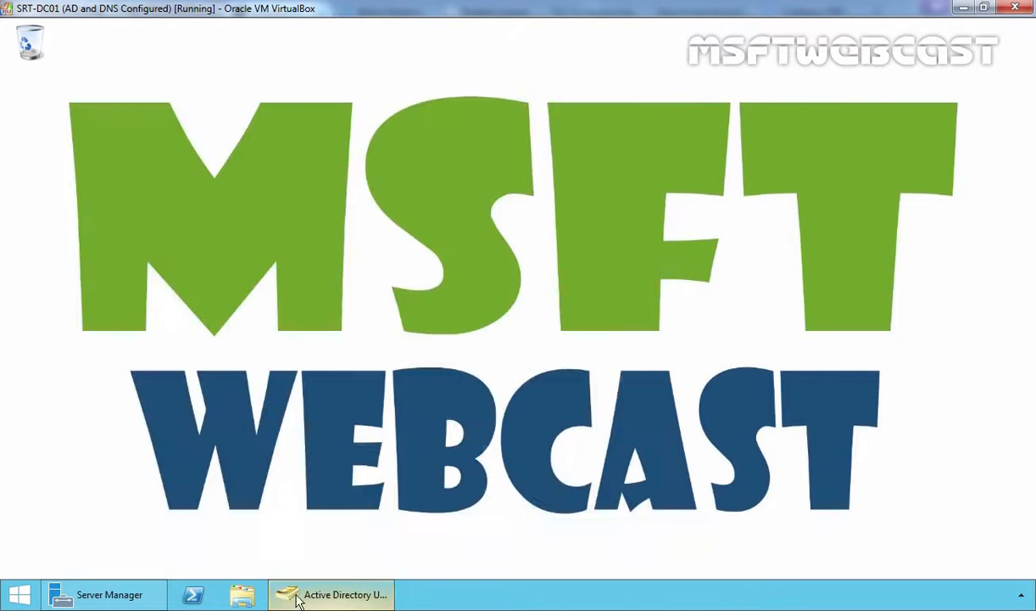
Launch Group Policy Management from Server Manager Tools and select mylab.local's MYLABClients OU.
{"action": "left_click", "coordinate": [101, 594]}
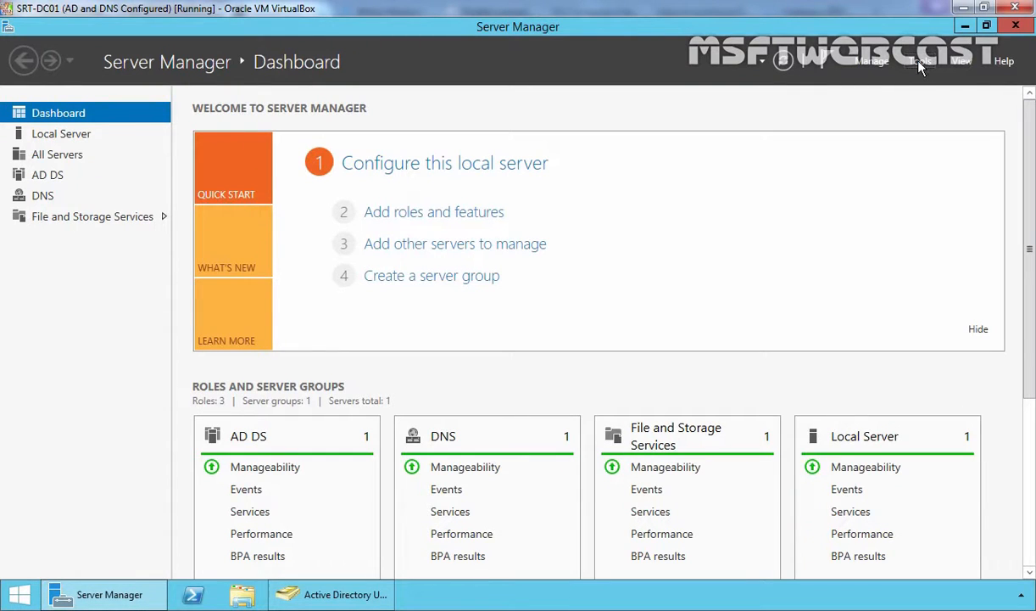
{"action": "left_click", "coordinate": [920, 61]}
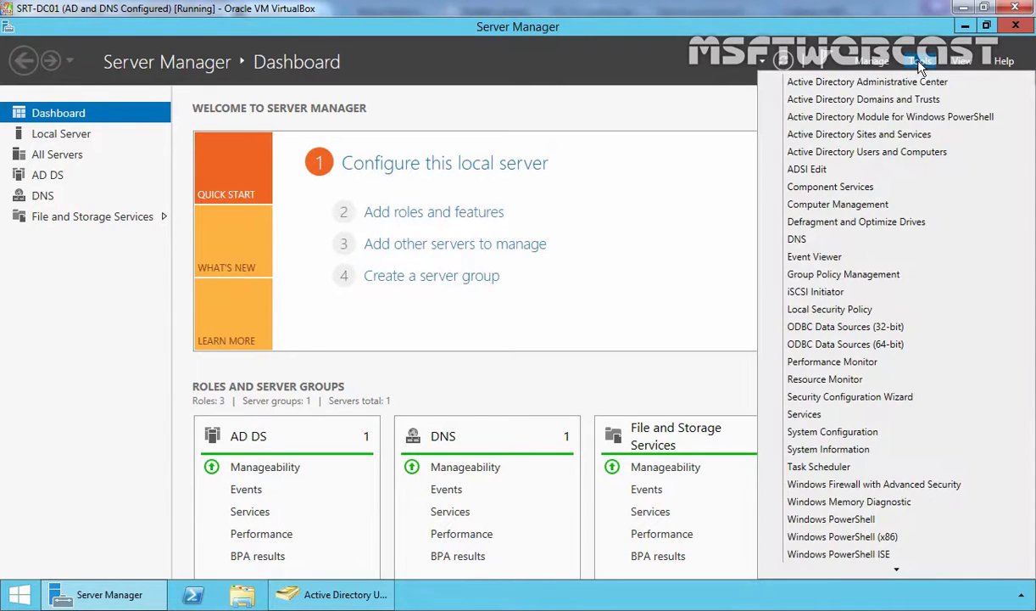
{"action": "left_click", "coordinate": [921, 61]}
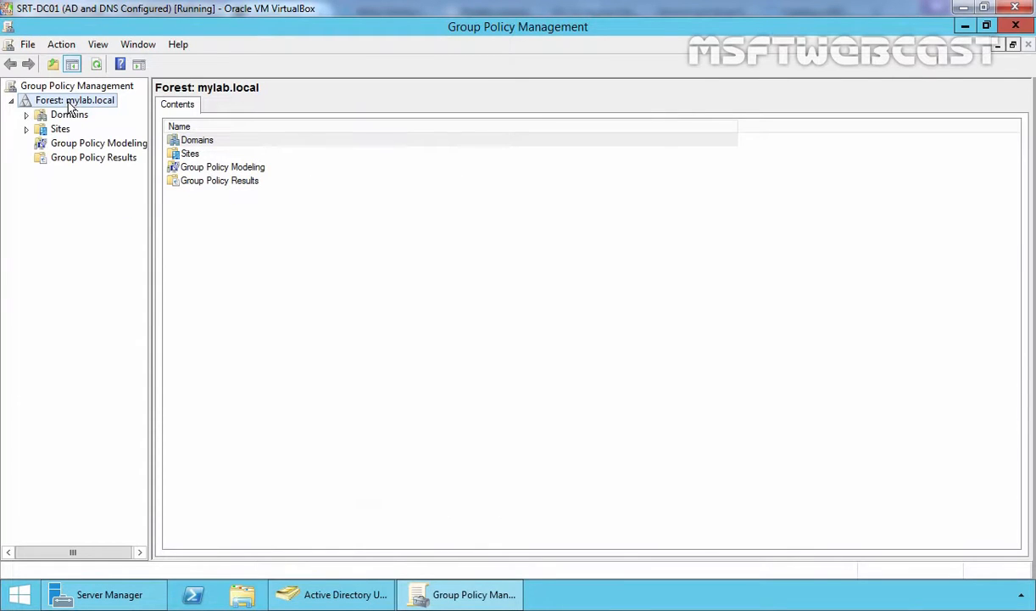
{"action": "left_click", "coordinate": [69, 114]}
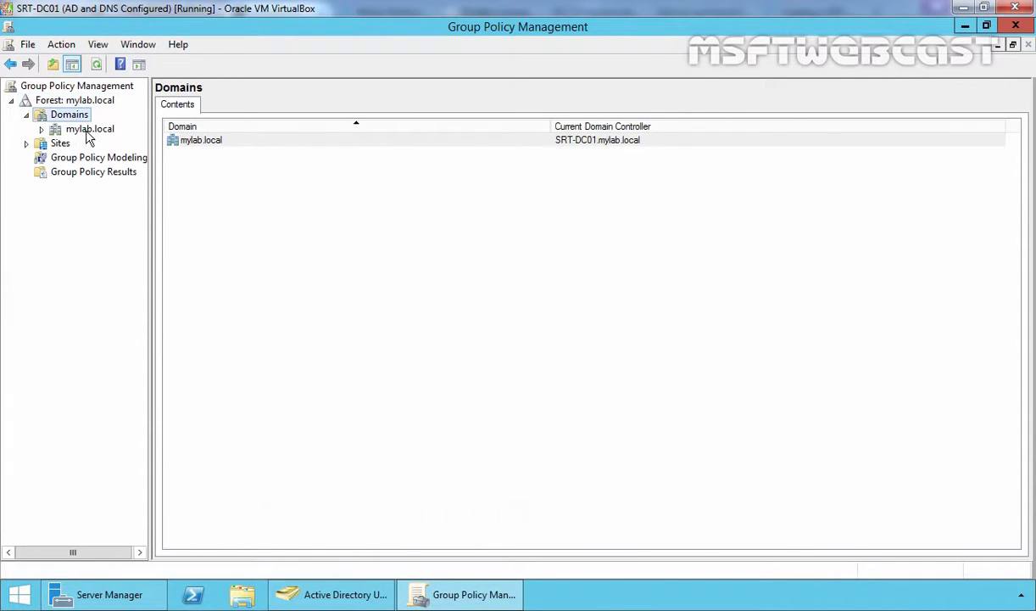
{"action": "left_click", "coordinate": [89, 128]}
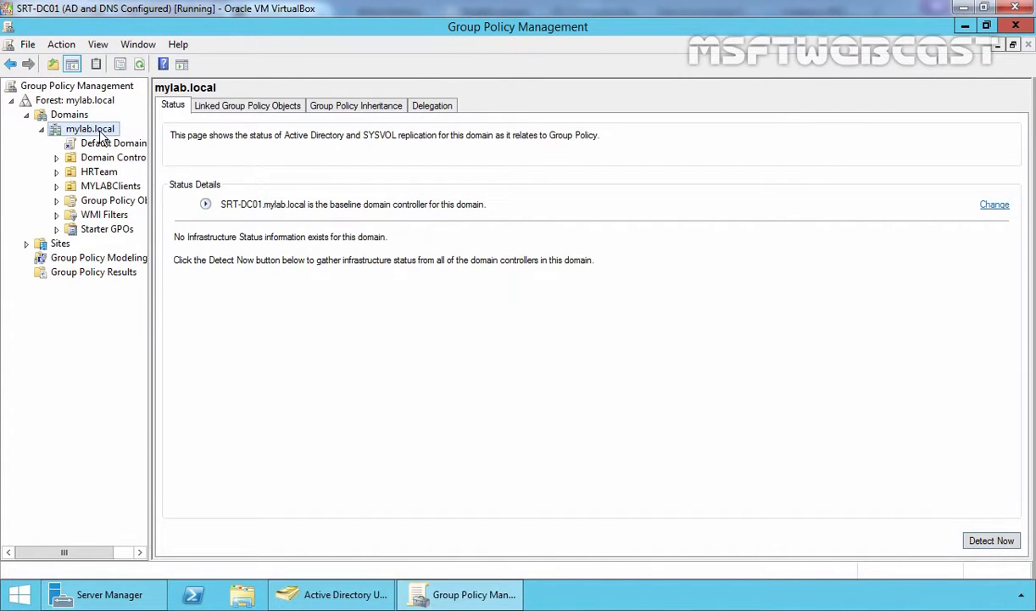
{"action": "left_click", "coordinate": [110, 186]}
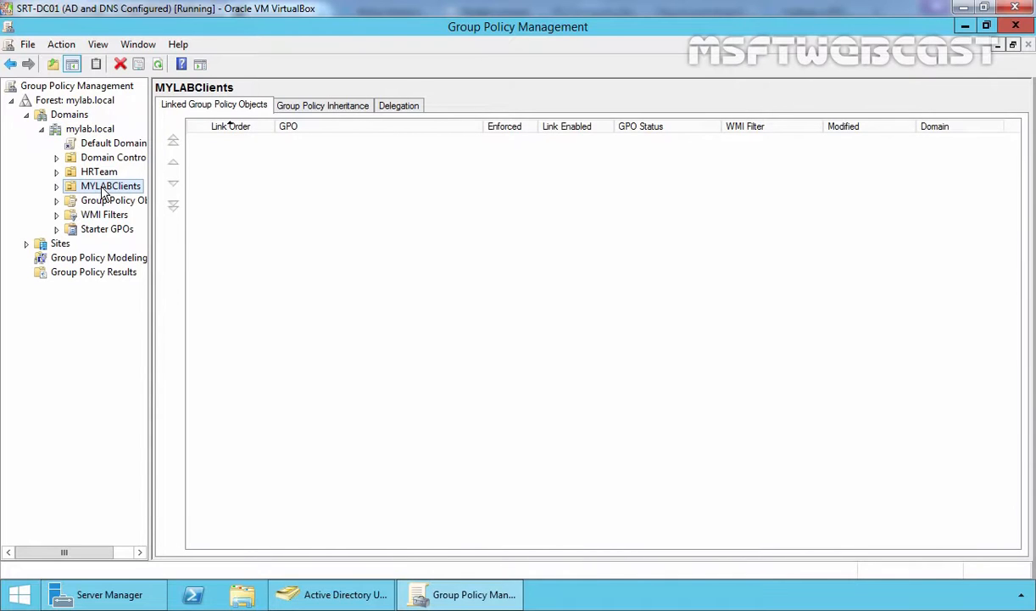
Create 'Disable Services GPO' linked to MYLABClients, then select it to show its scope.
{"action": "right_click", "coordinate": [109, 186]}
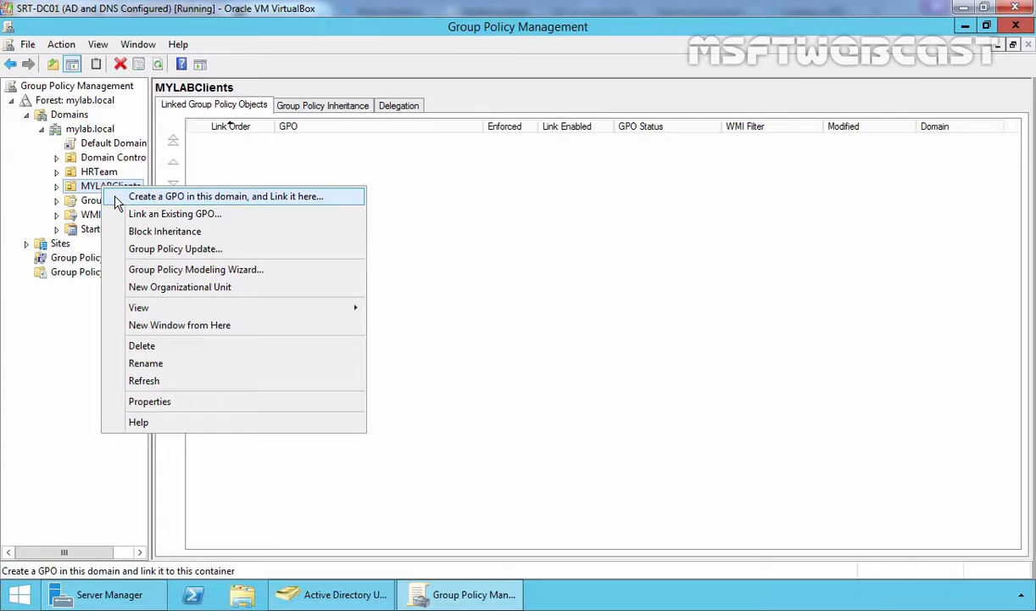
{"action": "left_click", "coordinate": [225, 196]}
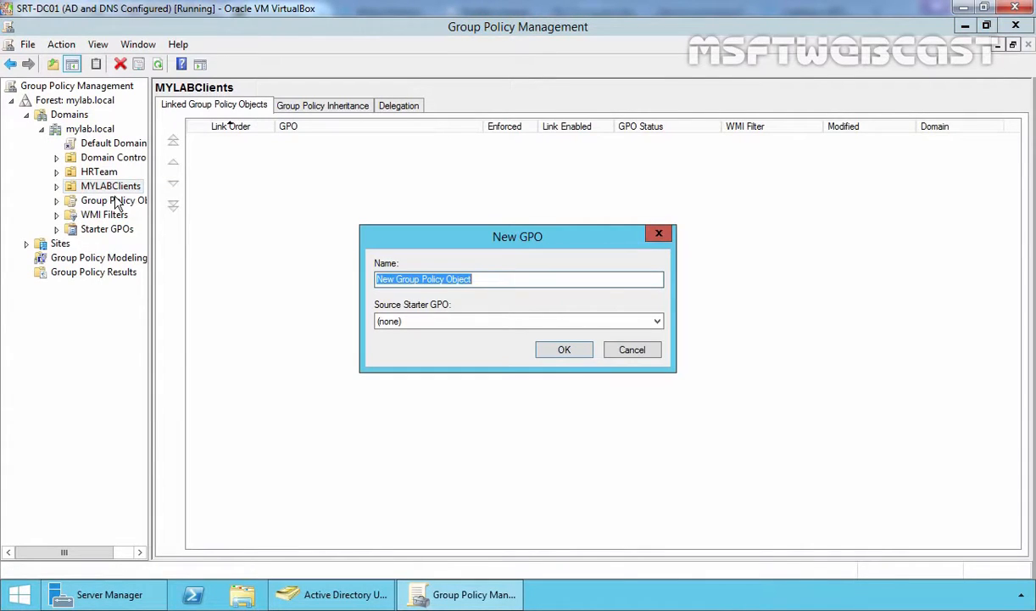
{"action": "type", "text": "Disable Services GPO"}
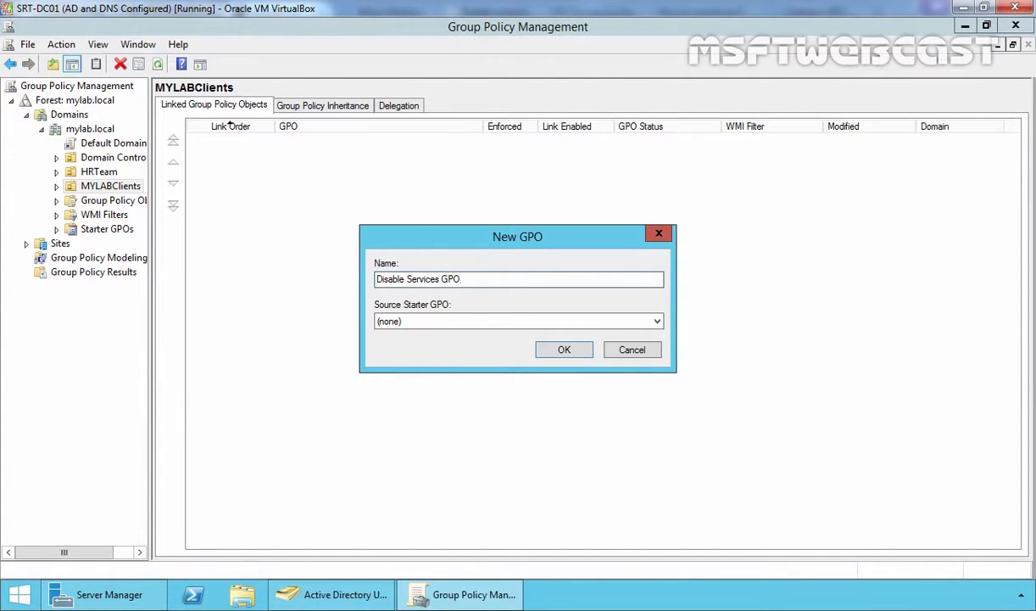
{"action": "left_click", "coordinate": [564, 349]}
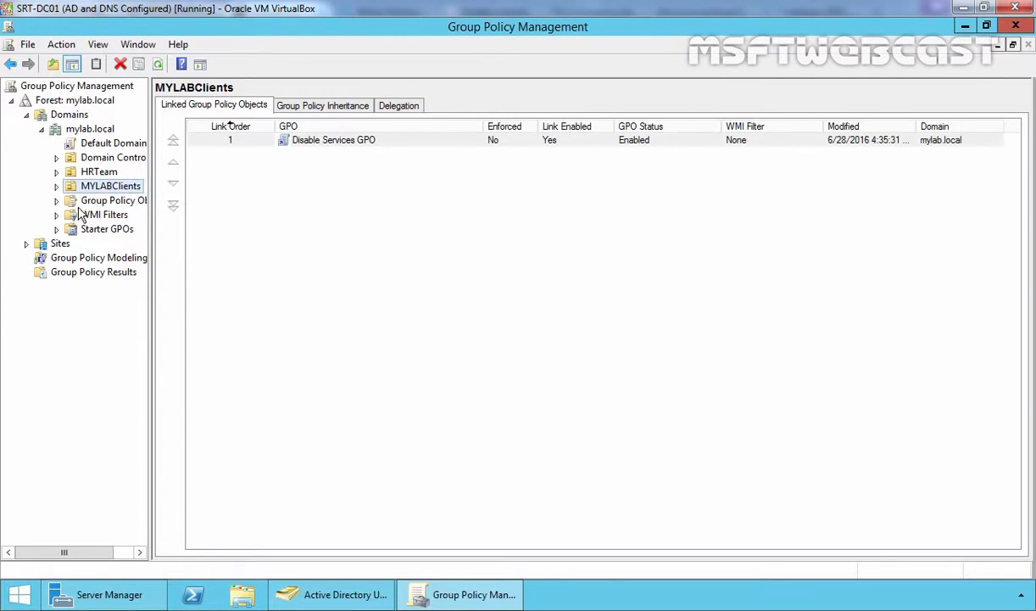
{"action": "left_click", "coordinate": [56, 186]}
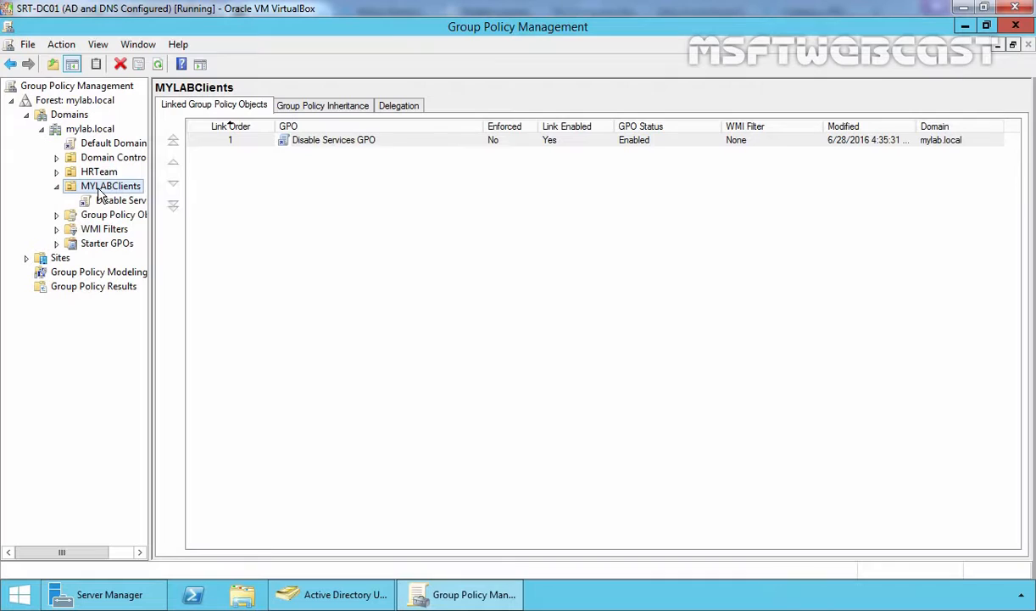
{"action": "left_click", "coordinate": [124, 199]}
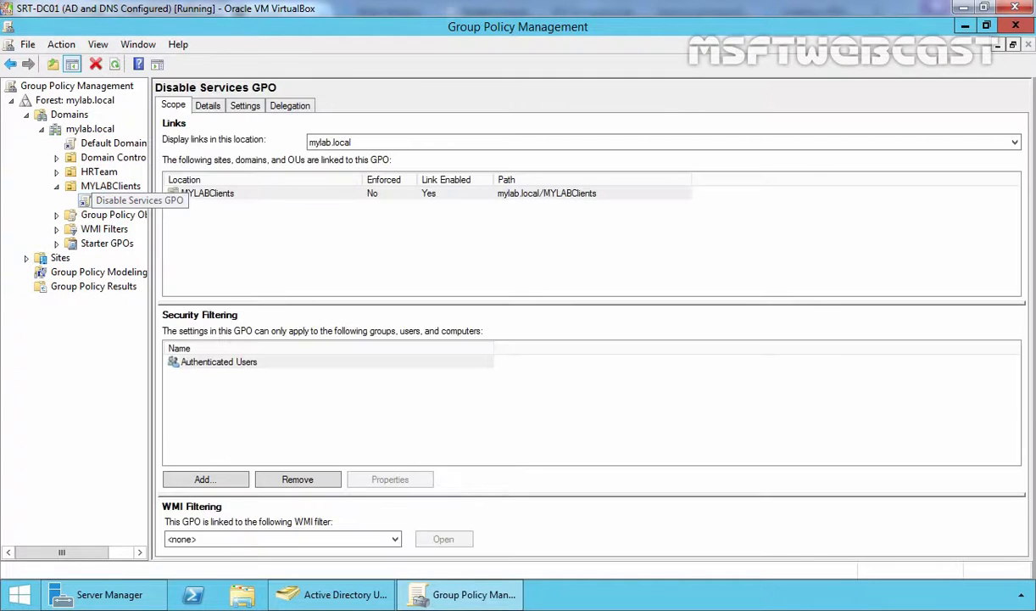
Edit Disable Services GPO in a maximized editor and scroll System Services to Windows Audio.
{"action": "right_click", "coordinate": [140, 199]}
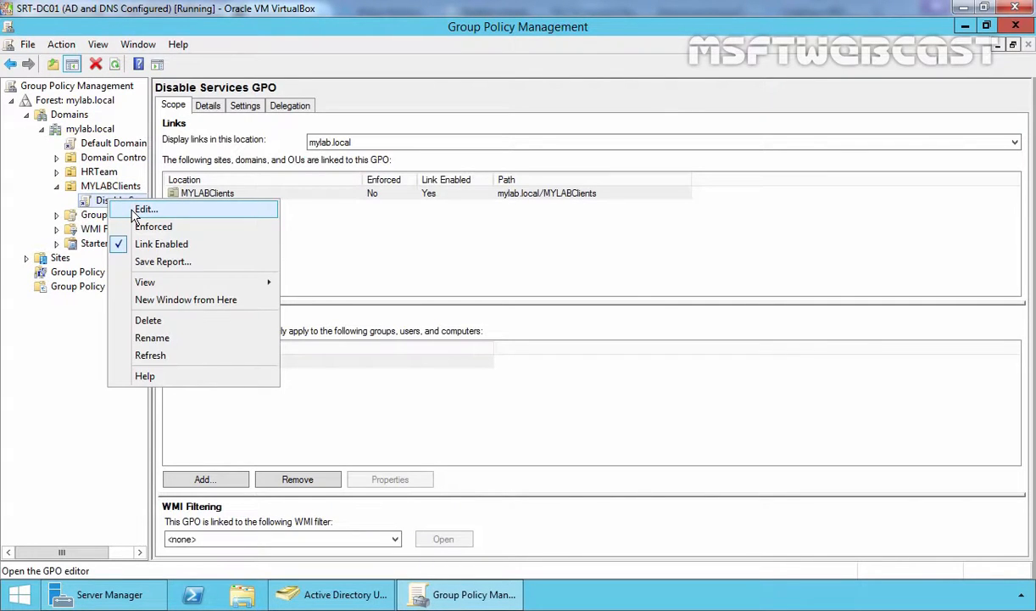
{"action": "left_click", "coordinate": [145, 209]}
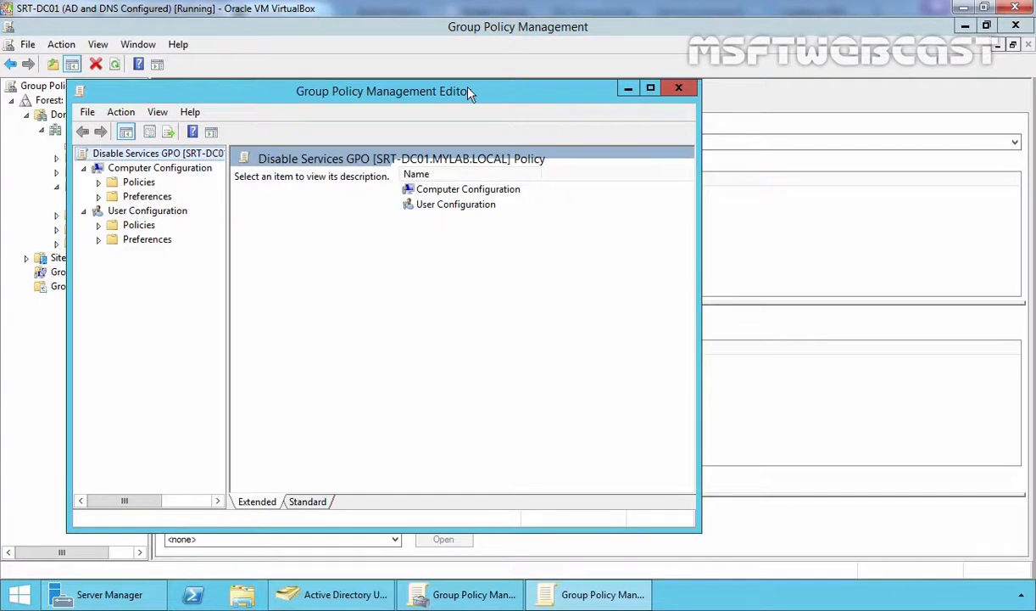
{"action": "left_click", "coordinate": [651, 87]}
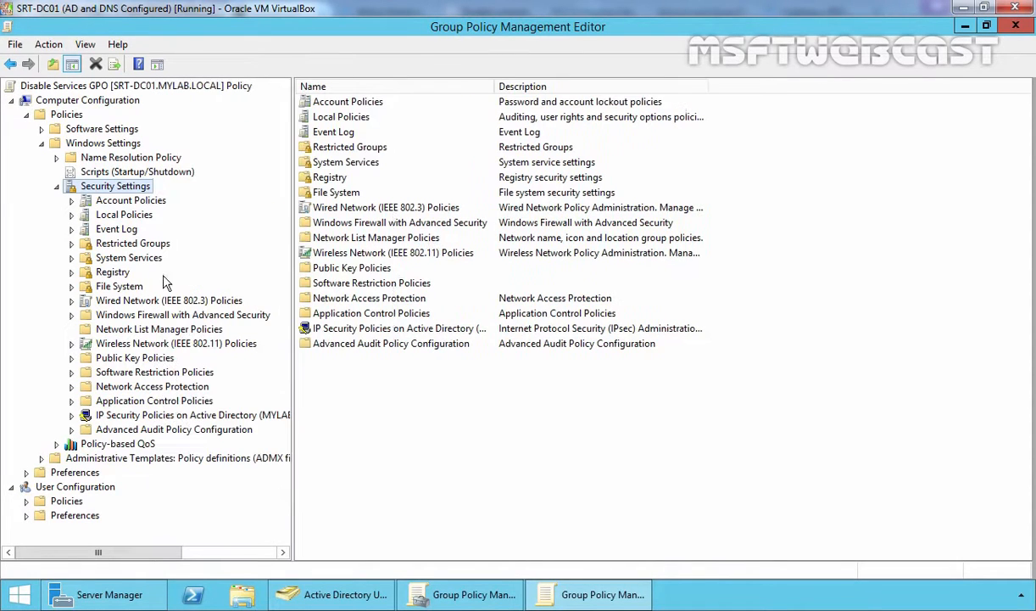
{"action": "left_click", "coordinate": [129, 257]}
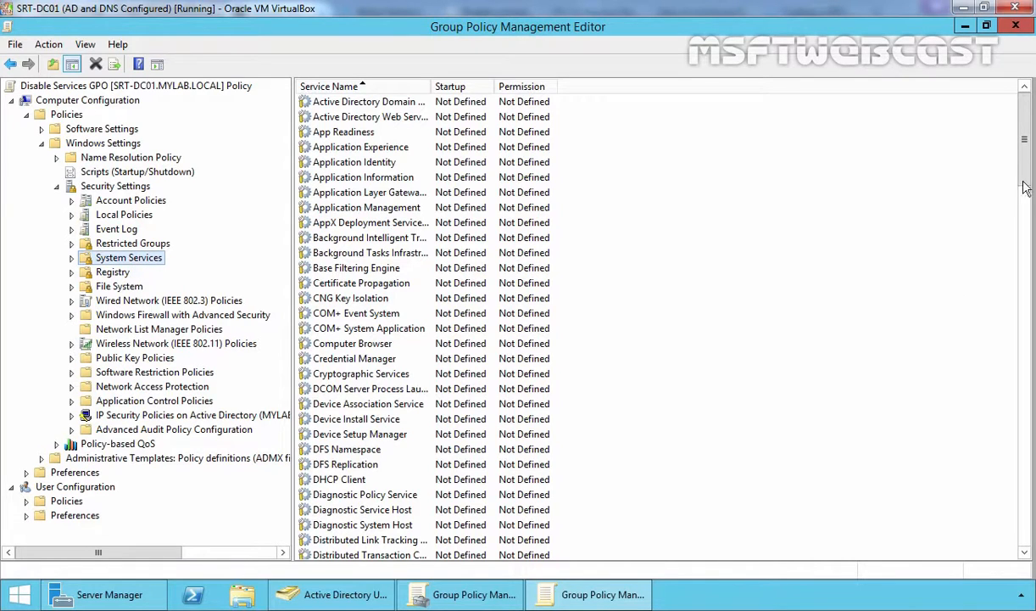
{"action": "scroll", "scroll_direction": "down", "scroll_amount": 3}
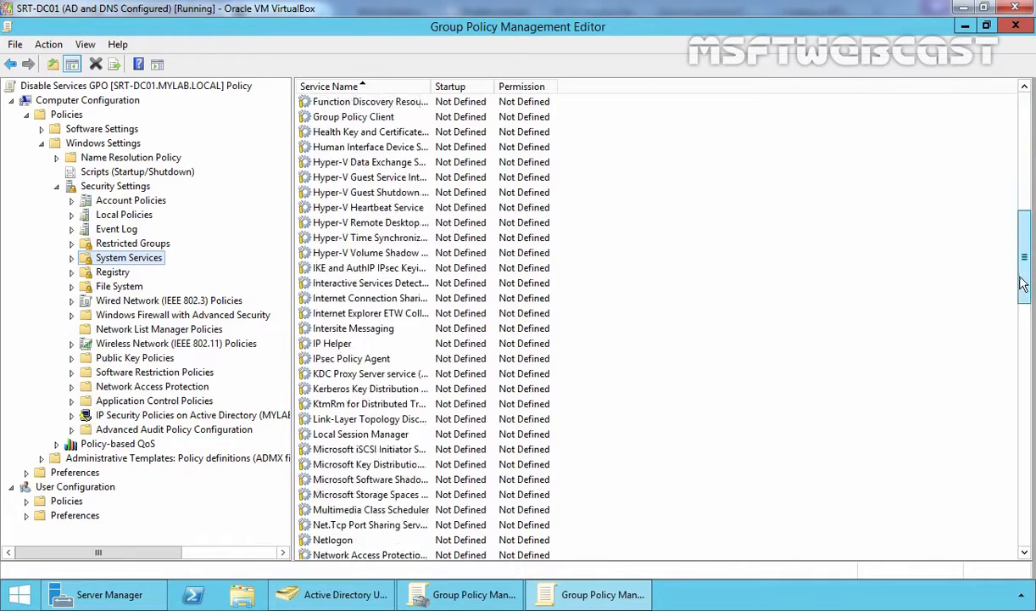
{"action": "scroll", "scroll_direction": "down", "scroll_amount": 3}
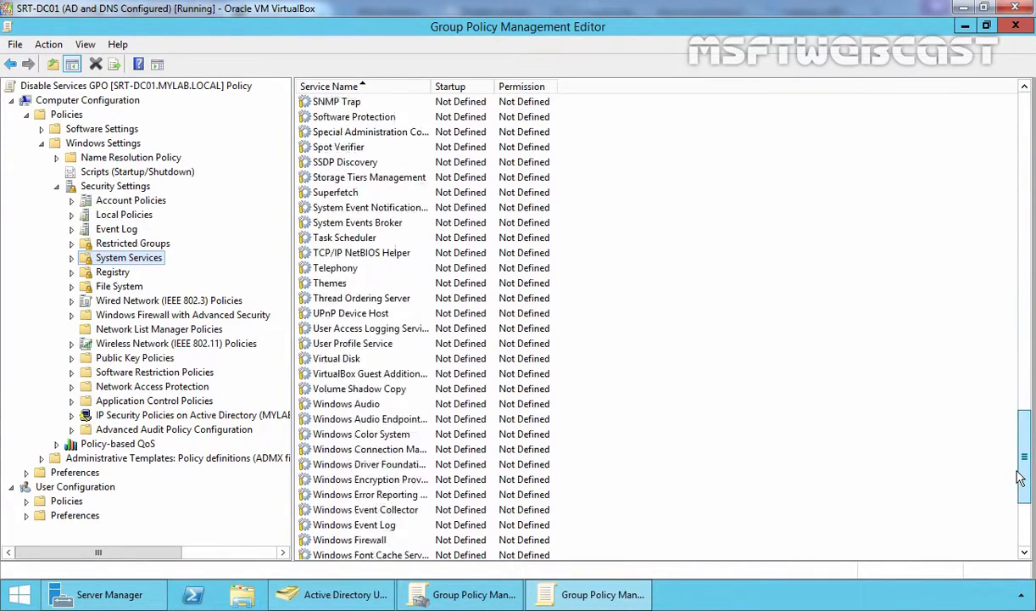
{"action": "scroll", "scroll_direction": "down", "scroll_amount": 3}
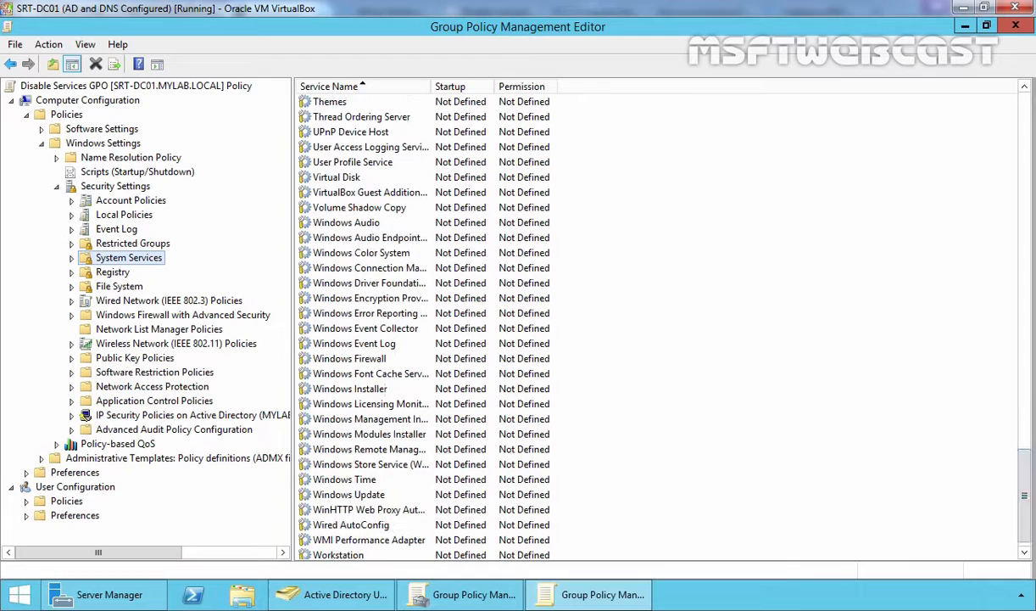
Define the Windows Audio service policy with Disabled startup mode.
{"action": "left_click", "coordinate": [347, 223]}
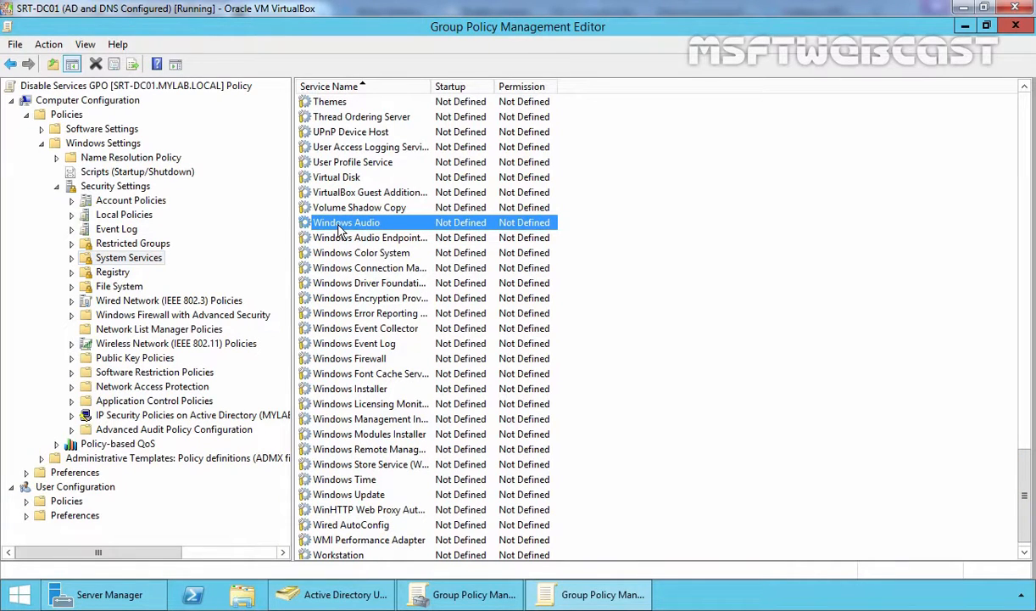
{"action": "mouse_move", "coordinate": [366, 229]}
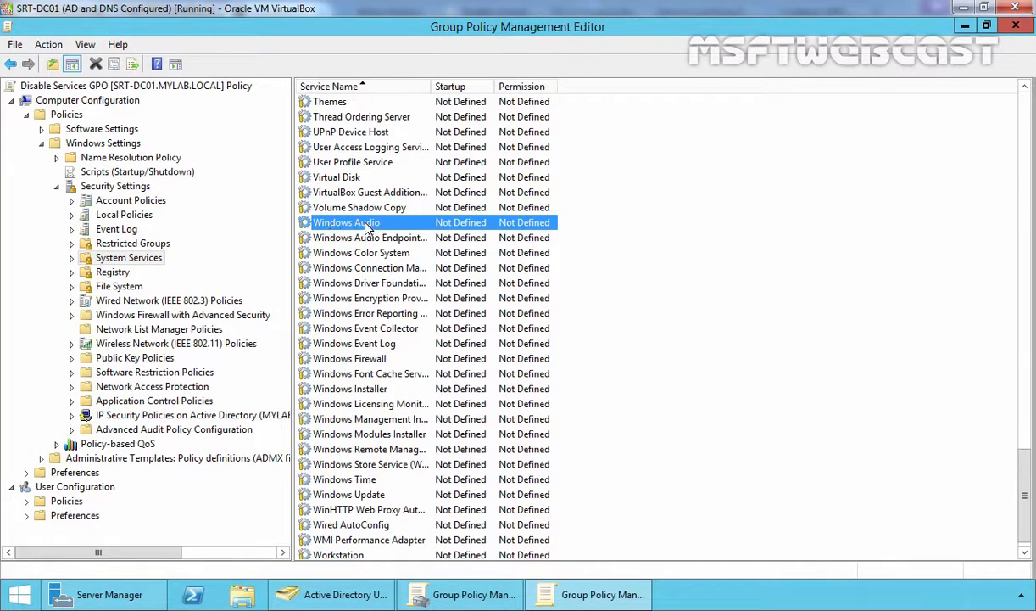
{"action": "double_click", "coordinate": [346, 222]}
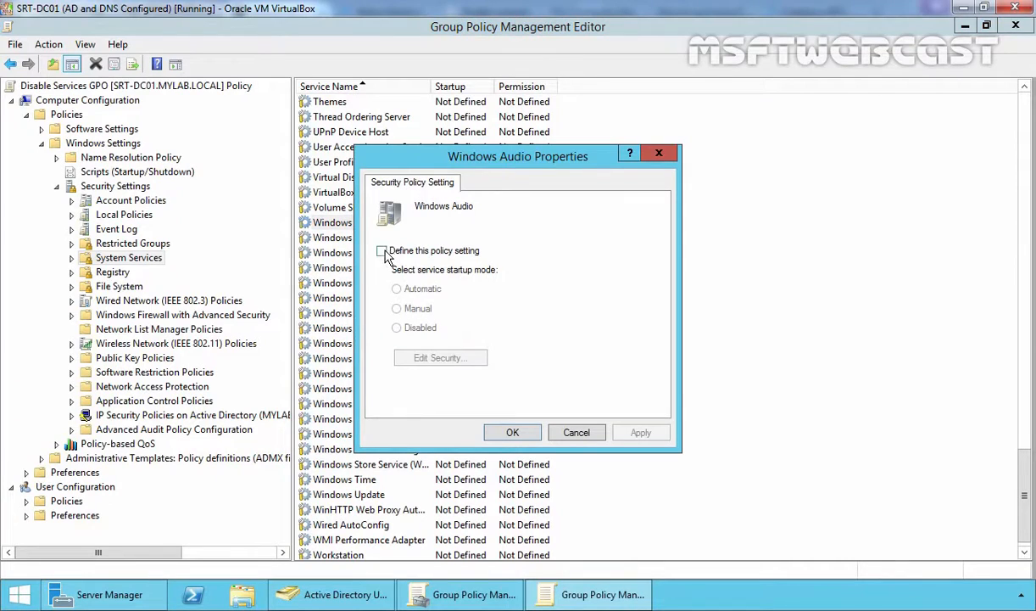
{"action": "left_click", "coordinate": [382, 250]}
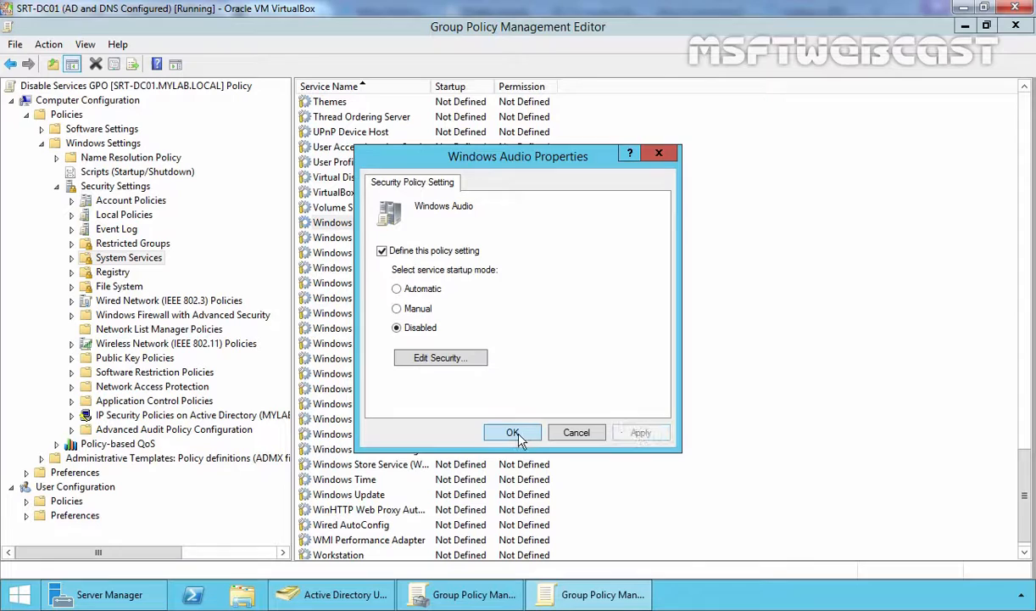
{"action": "left_click", "coordinate": [513, 433]}
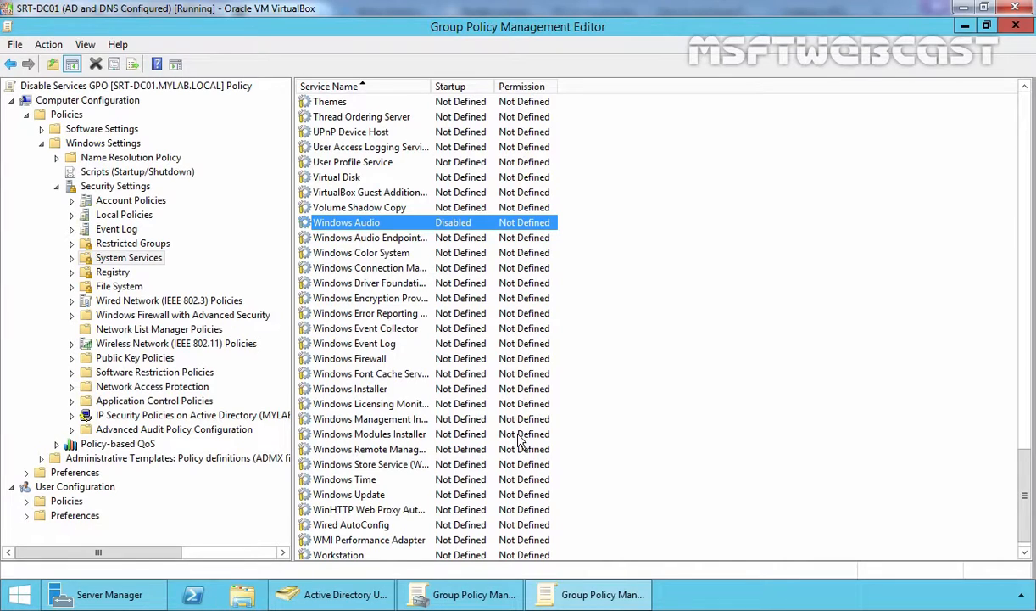
{"action": "mouse_move", "coordinate": [1015, 27]}
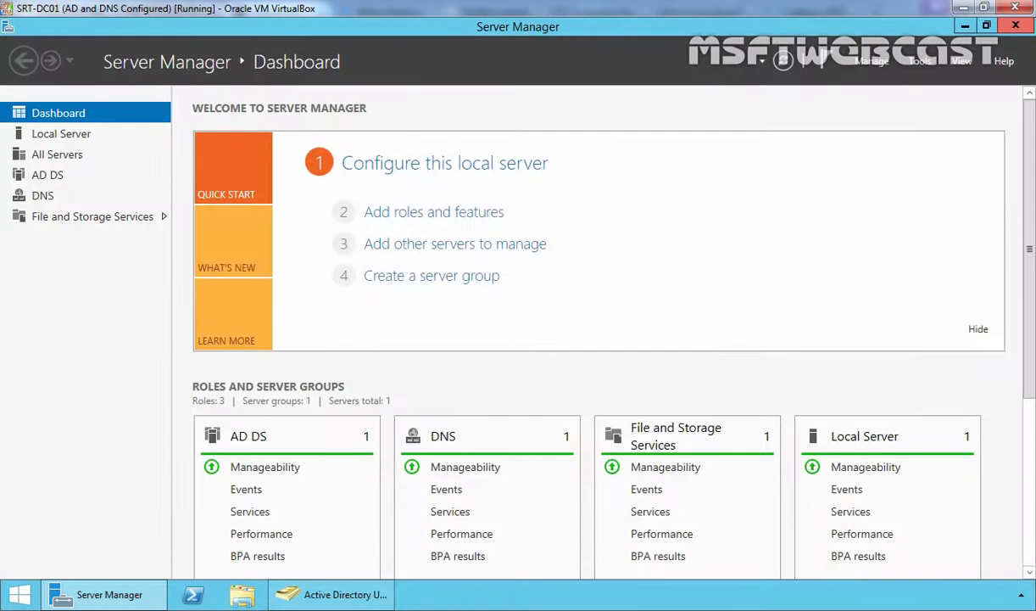
{"action": "mouse_move", "coordinate": [661, 344]}
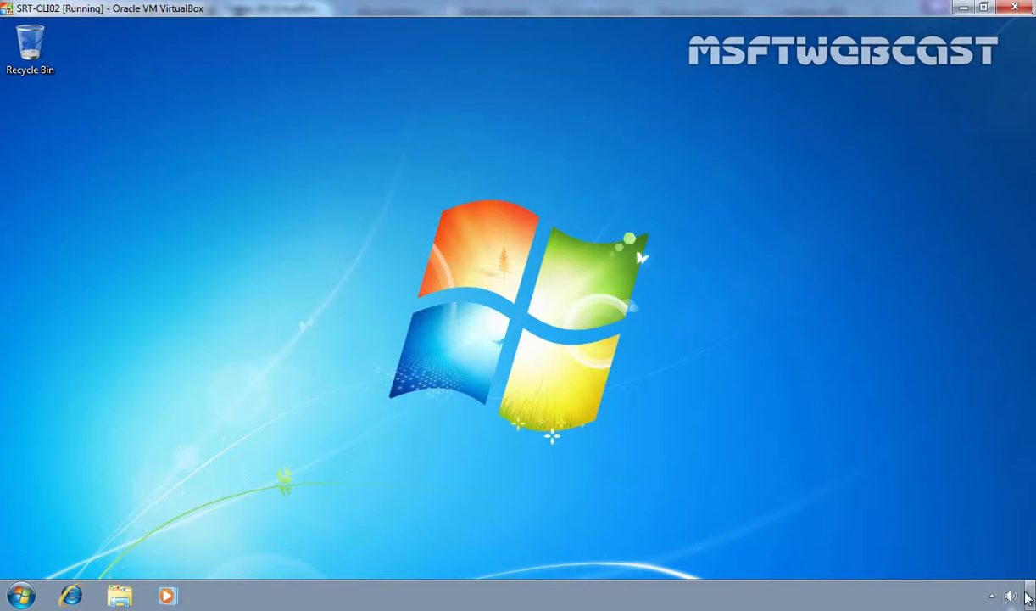
{"action": "mouse_move", "coordinate": [400, 389]}
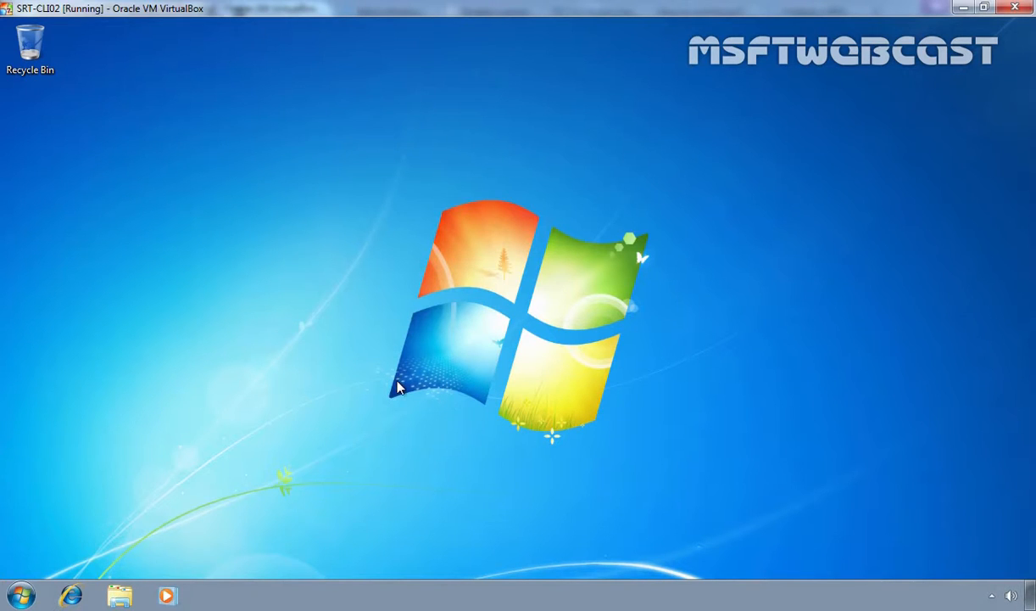
Search 'service' on the client and select Windows Audio, still Started and Automatic.
{"action": "type", "text": "service"}
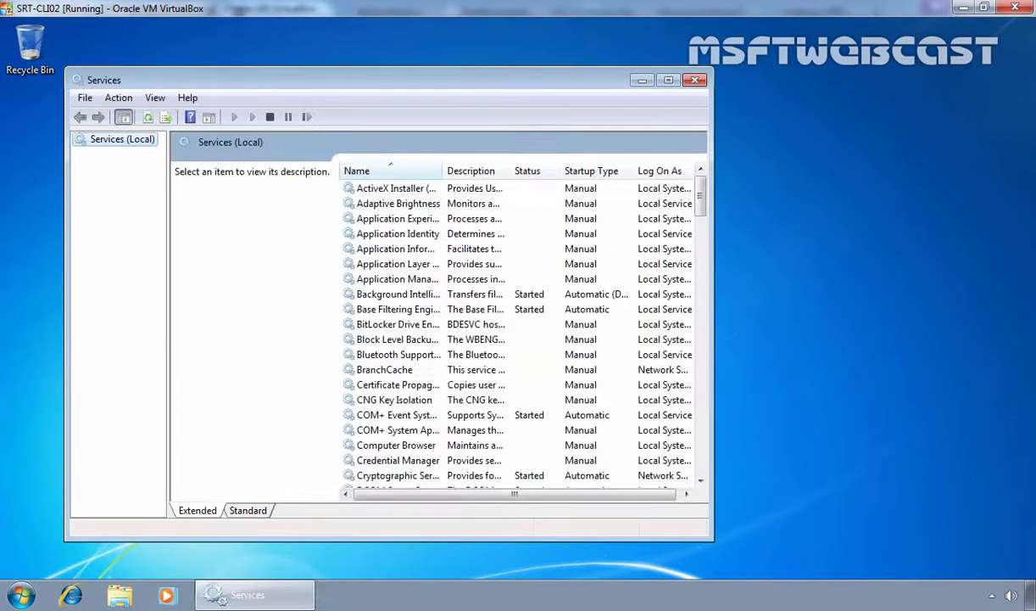
{"action": "left_click", "coordinate": [396, 249]}
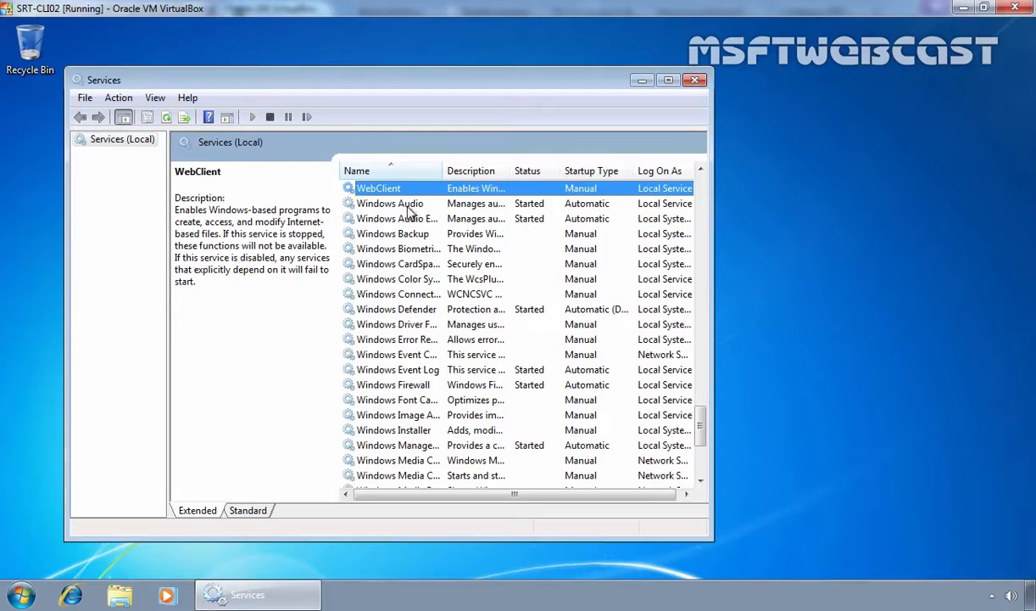
{"action": "left_click", "coordinate": [390, 202]}
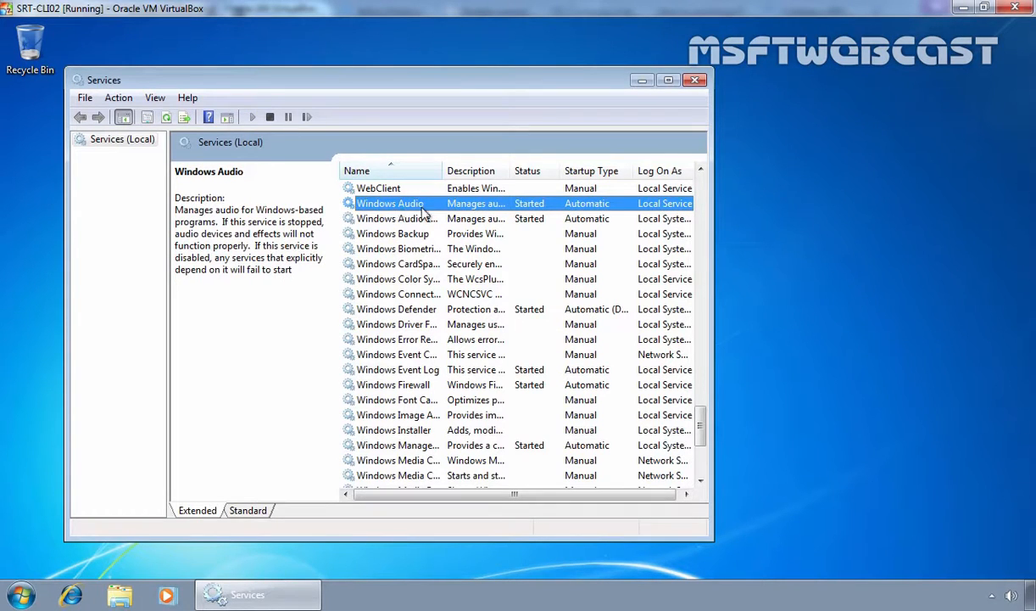
{"action": "mouse_move", "coordinate": [532, 208]}
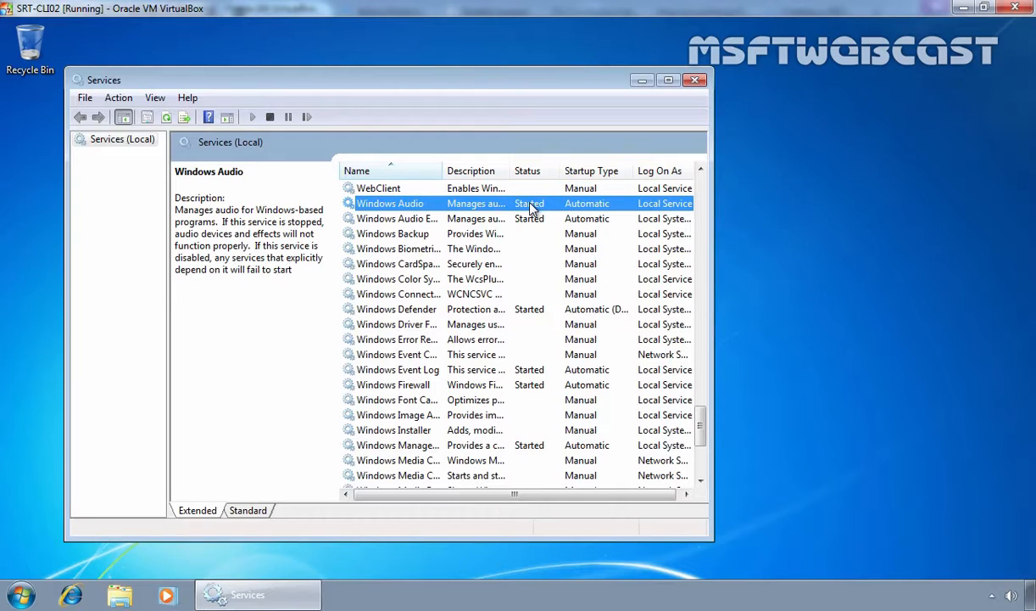
Run a forced gpupdate in Command Prompt and close it once the update succeeds.
{"action": "type", "text": "cmd"}
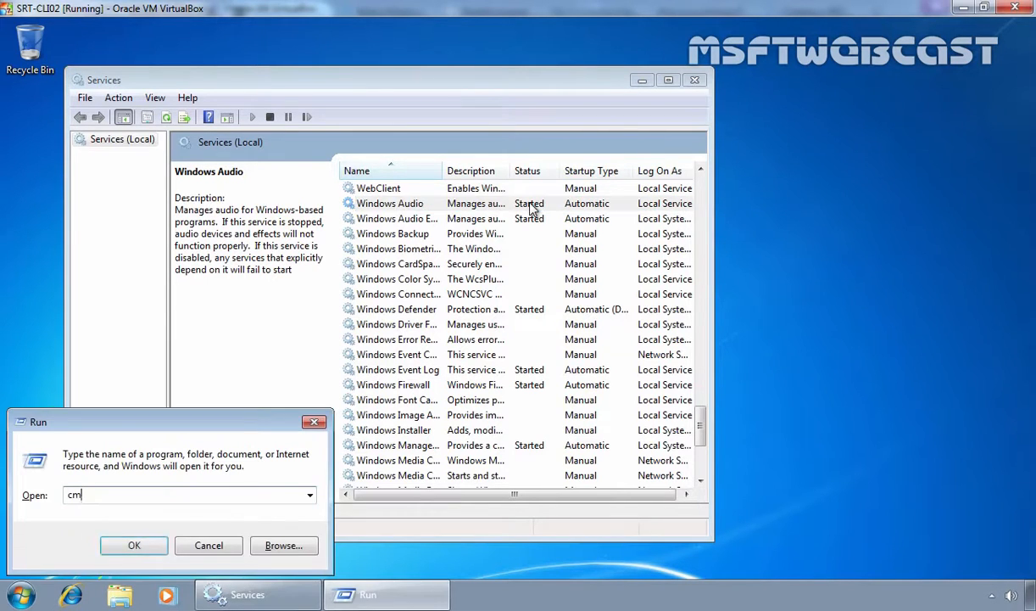
{"action": "left_click", "coordinate": [134, 545]}
{"action": "type", "text": "gpupdate /force"}
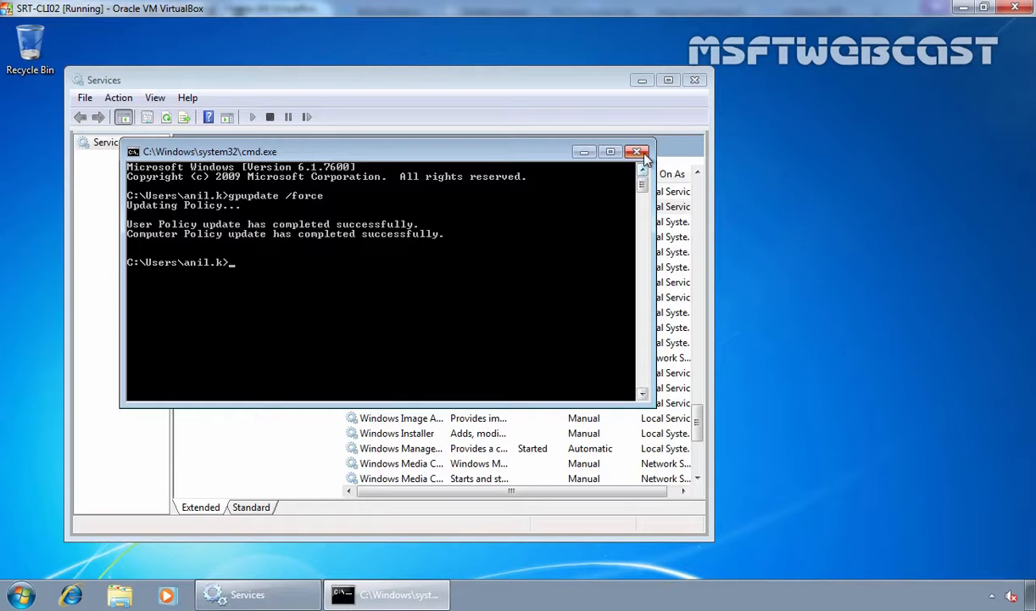
{"action": "left_click", "coordinate": [639, 151]}
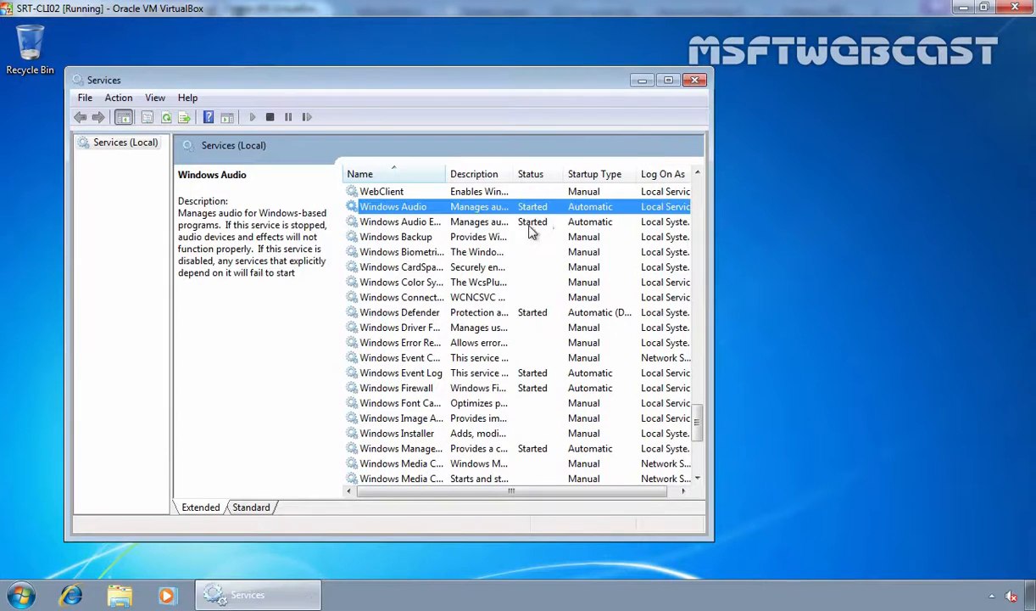
{"action": "mouse_move", "coordinate": [166, 117]}
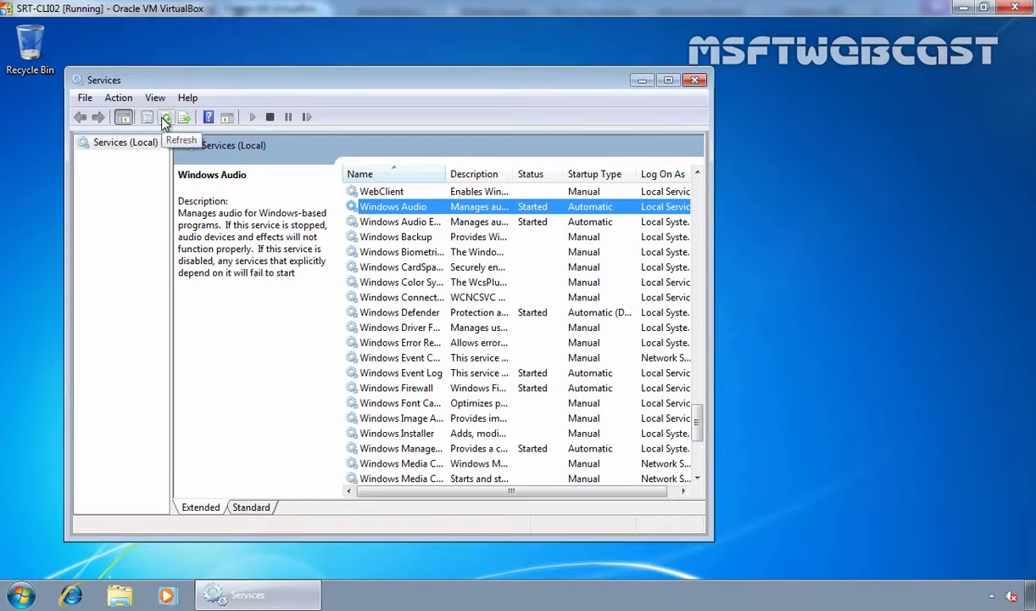